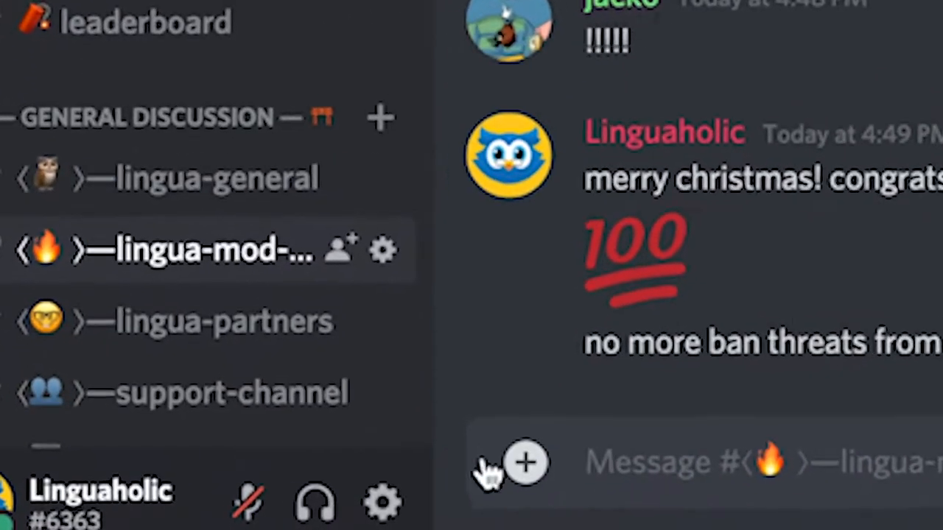
# Reach the Password and Authentication section of My Account in User Settings
pyautogui.click(382, 500)
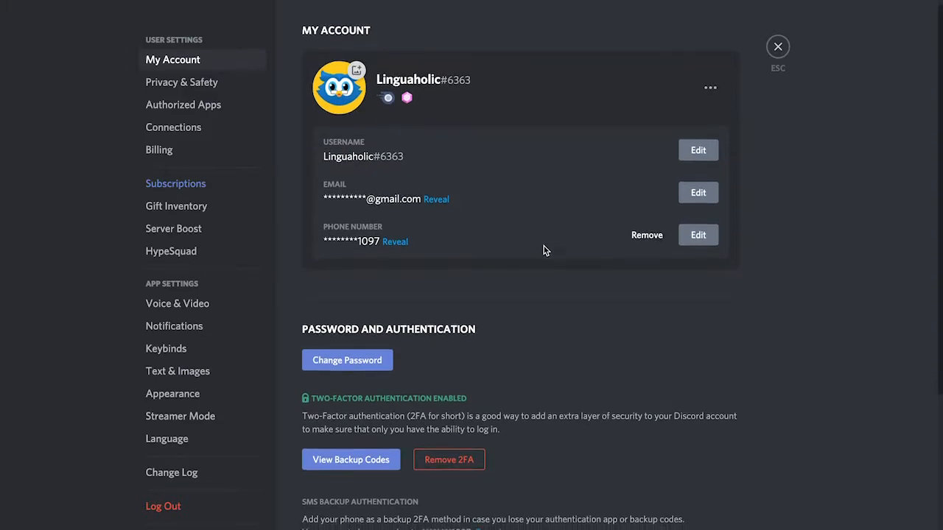
pyautogui.scroll(-3)
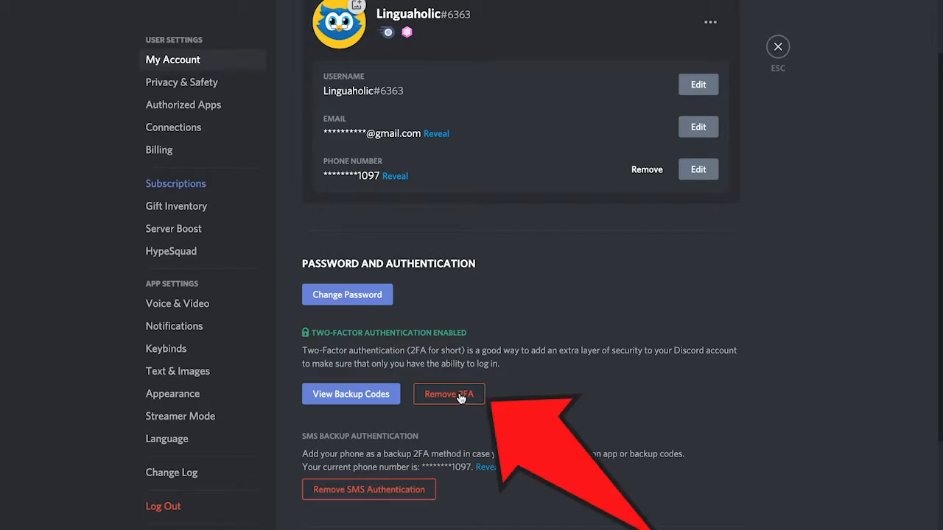
# Start Remove 2FA and focus the empty authentication code field in the Disable 2FA dialog
pyautogui.click(448, 395)
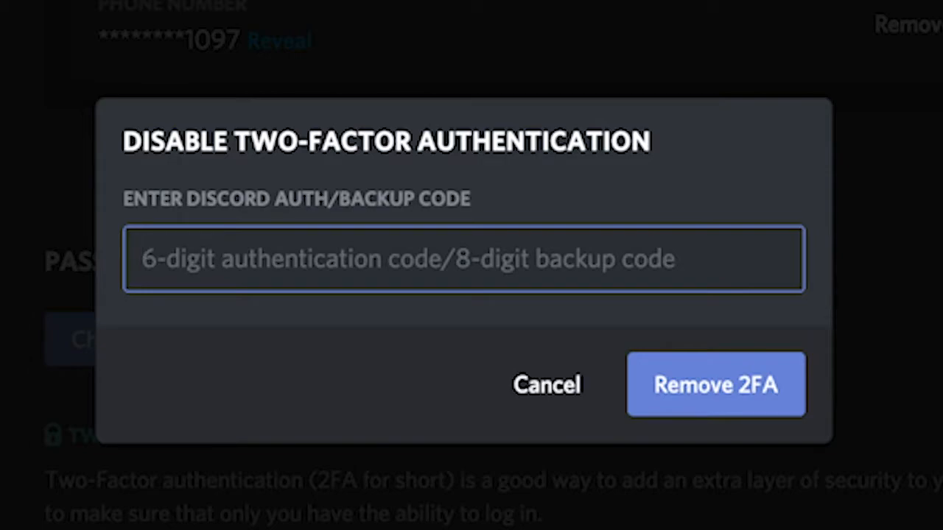
pyautogui.click(463, 259)
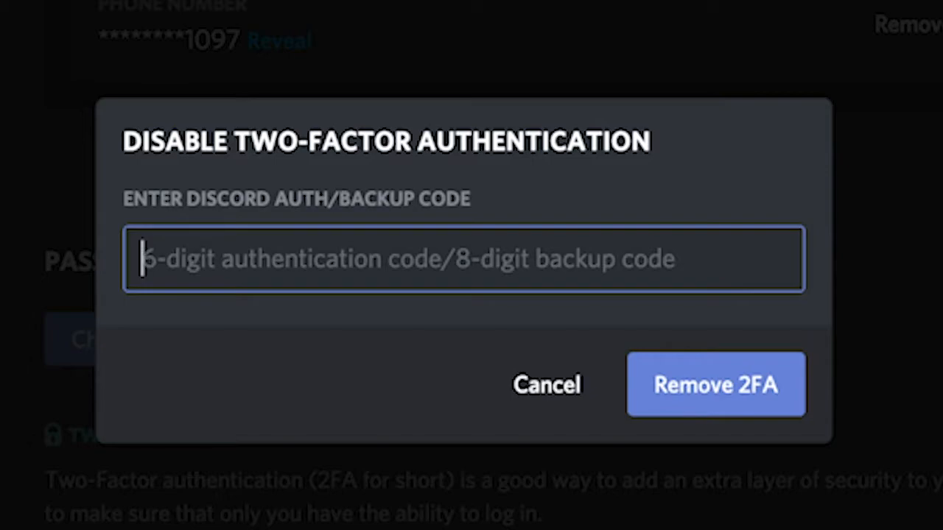
# Cancel disabling 2FA, then dismiss the View Backup Codes password prompt without entering anything
pyautogui.click(546, 385)
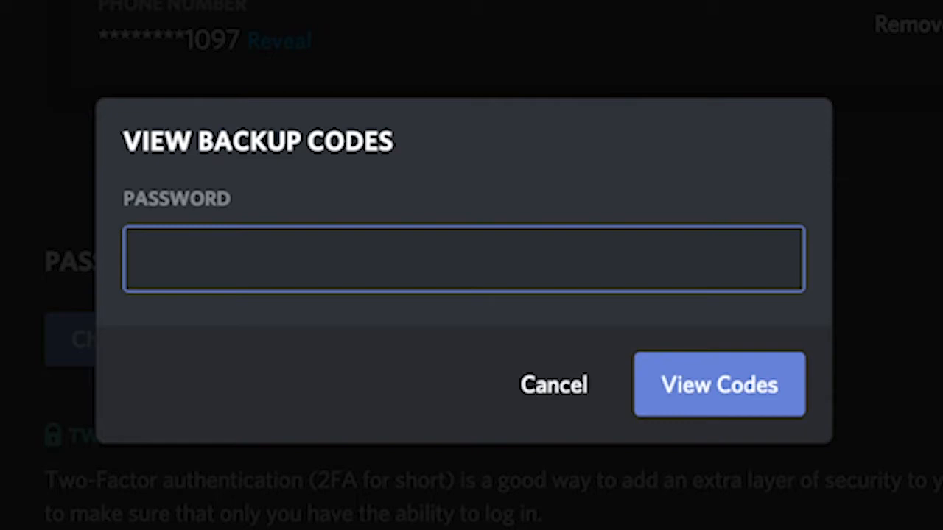
pyautogui.click(464, 259)
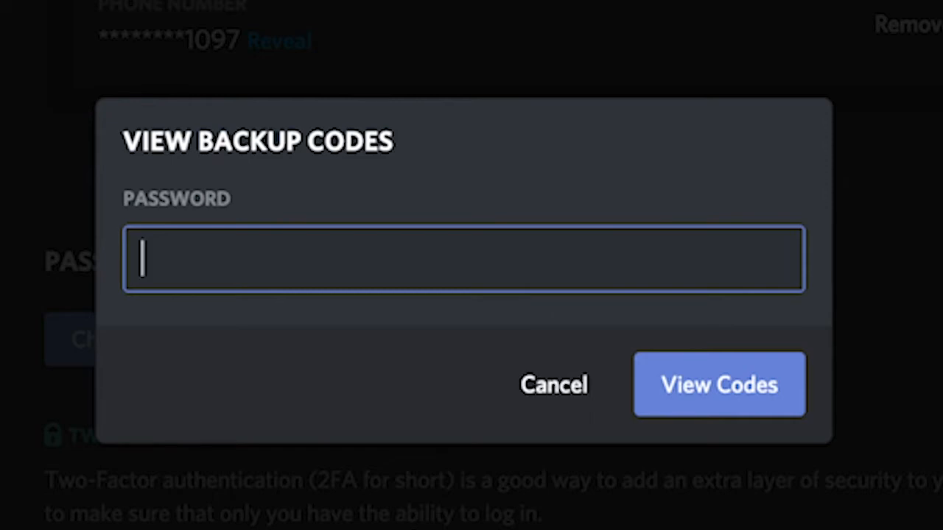
pyautogui.click(554, 385)
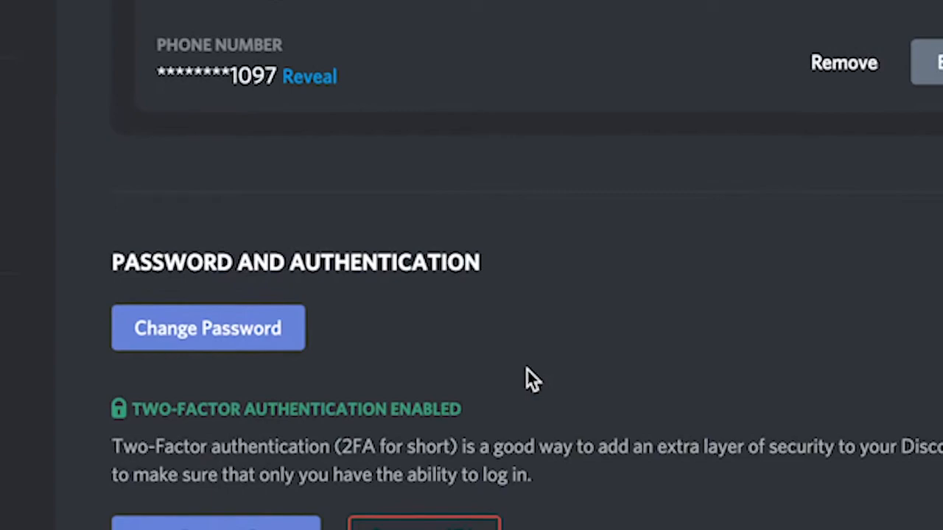
pyautogui.scroll(3)
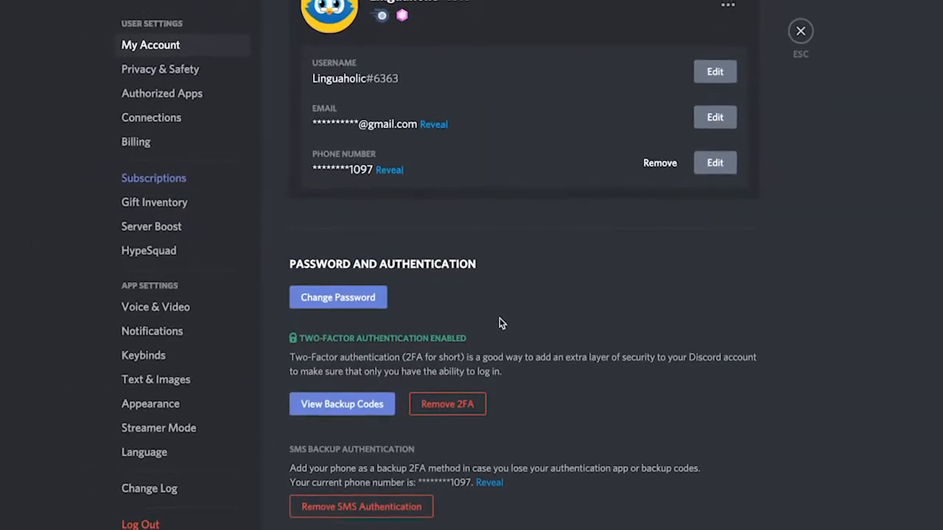
pyautogui.scroll(3)
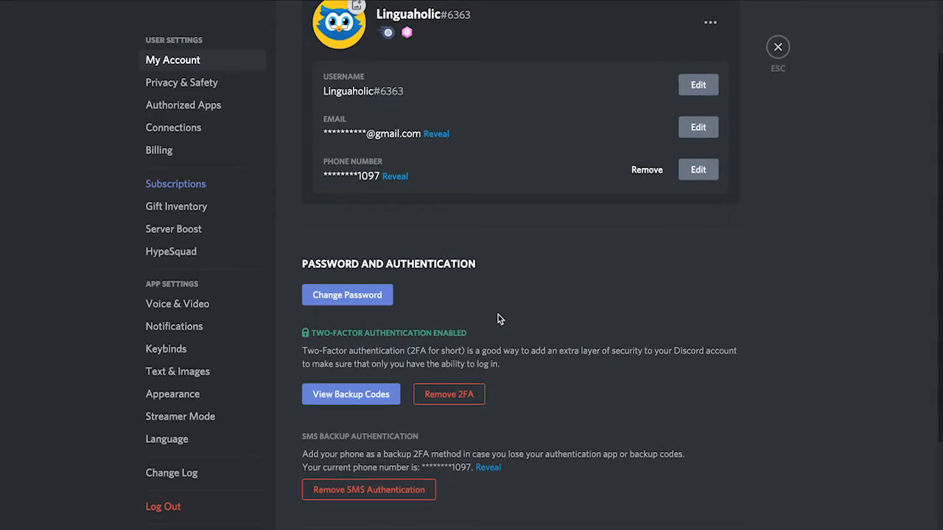
pyautogui.moveTo(778, 47)
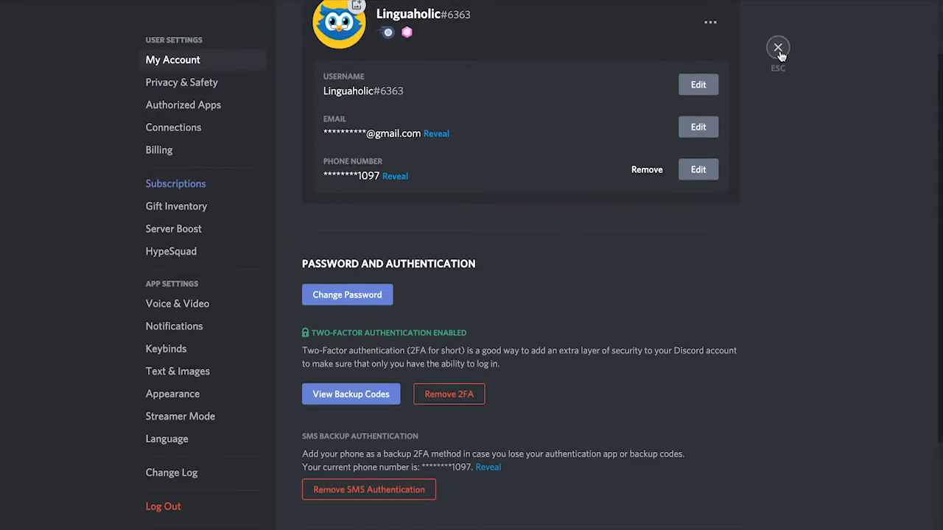
# Leave User Settings and reach the 2FA Requirement in Linguaholic's Server Settings under Moderation
pyautogui.click(777, 47)
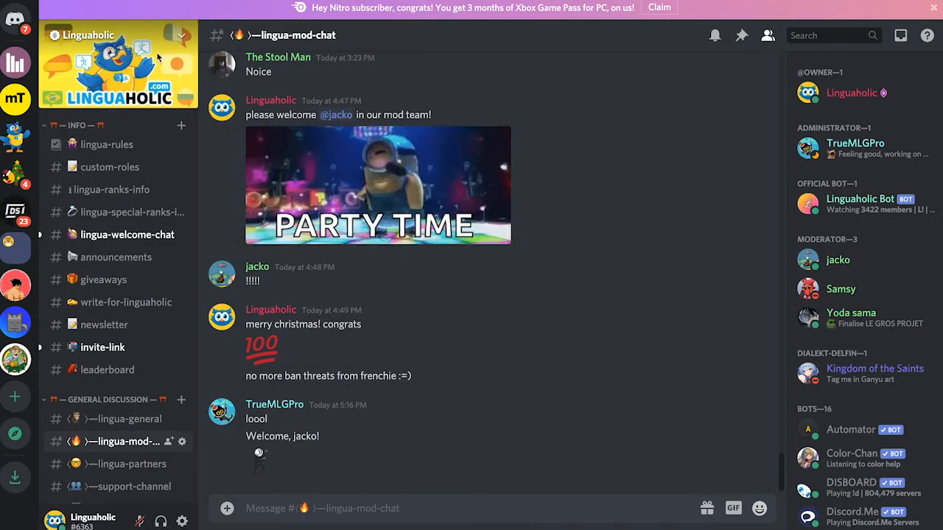
pyautogui.click(110, 35)
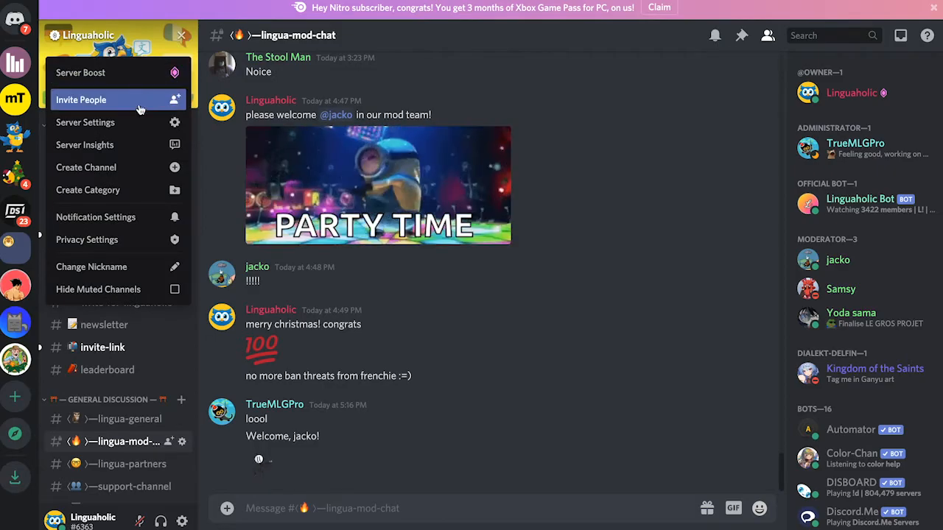
pyautogui.click(86, 122)
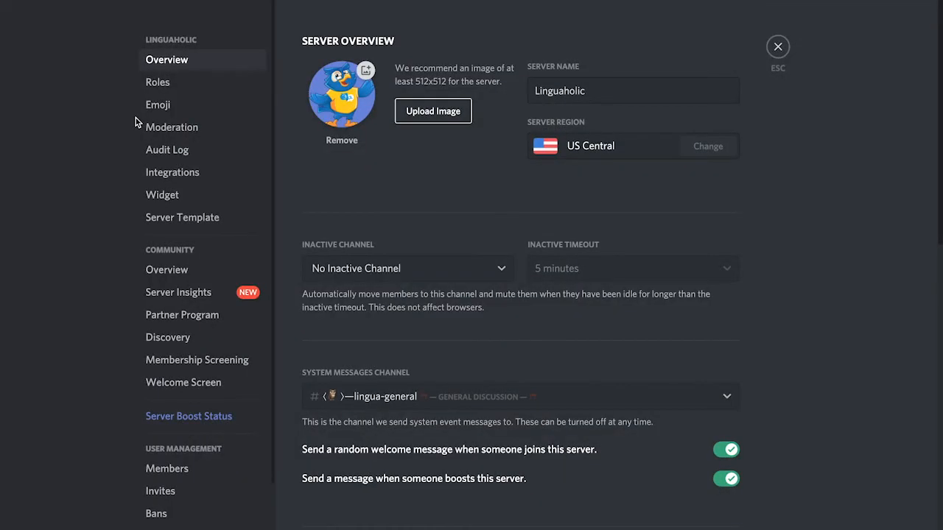
pyautogui.moveTo(171, 126)
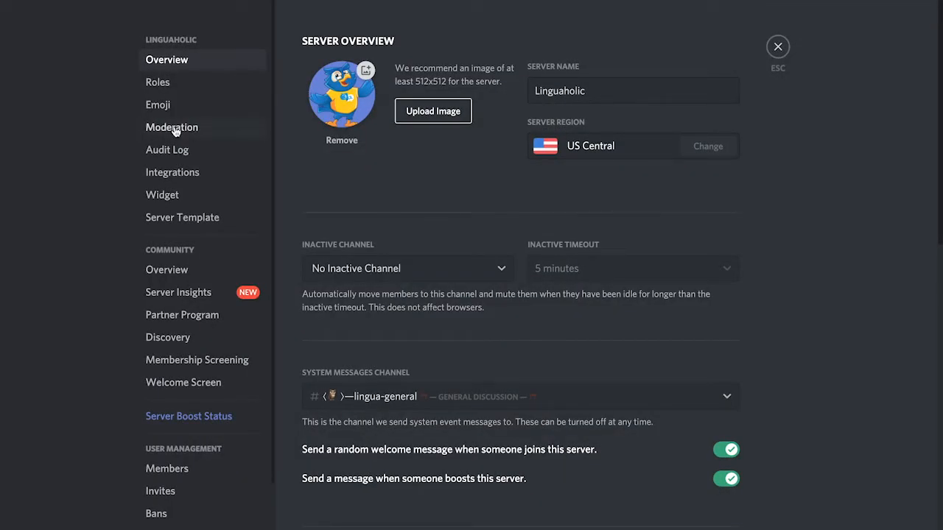
pyautogui.click(171, 127)
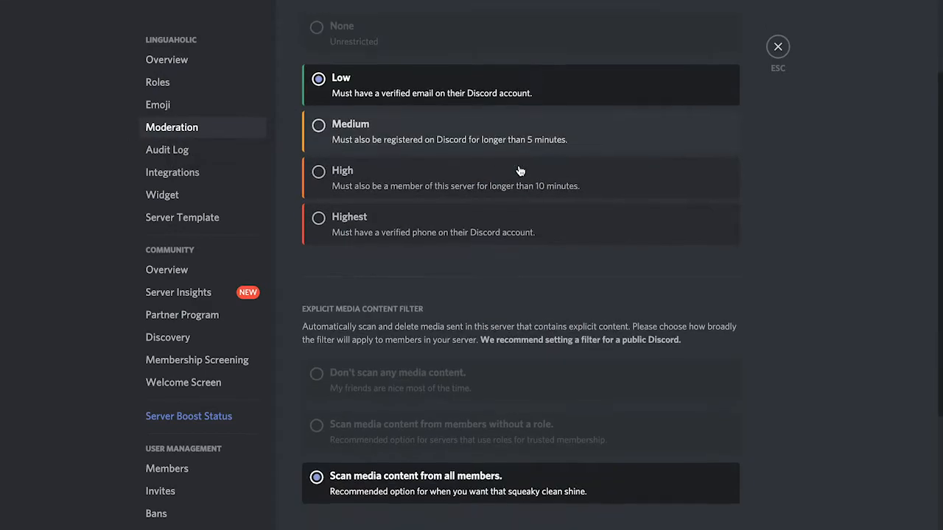
pyautogui.scroll(-3)
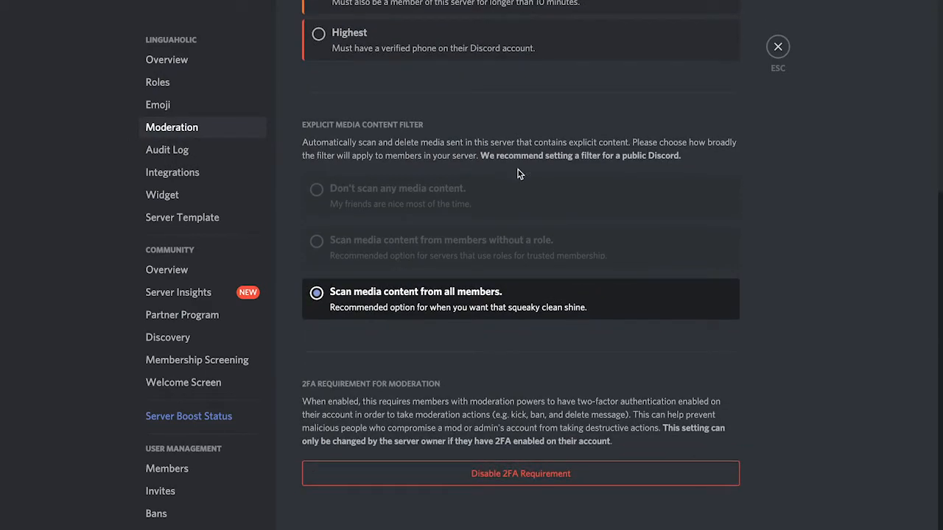